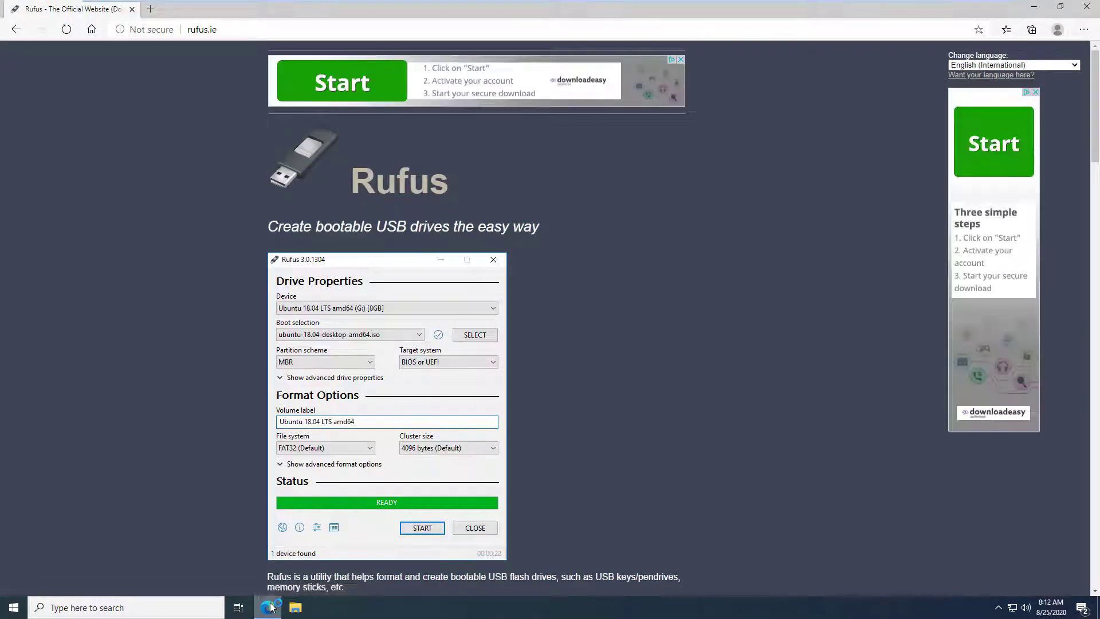
- View the Download section of rufus.ie and return to the Windows desktop
scroll(down, 3)
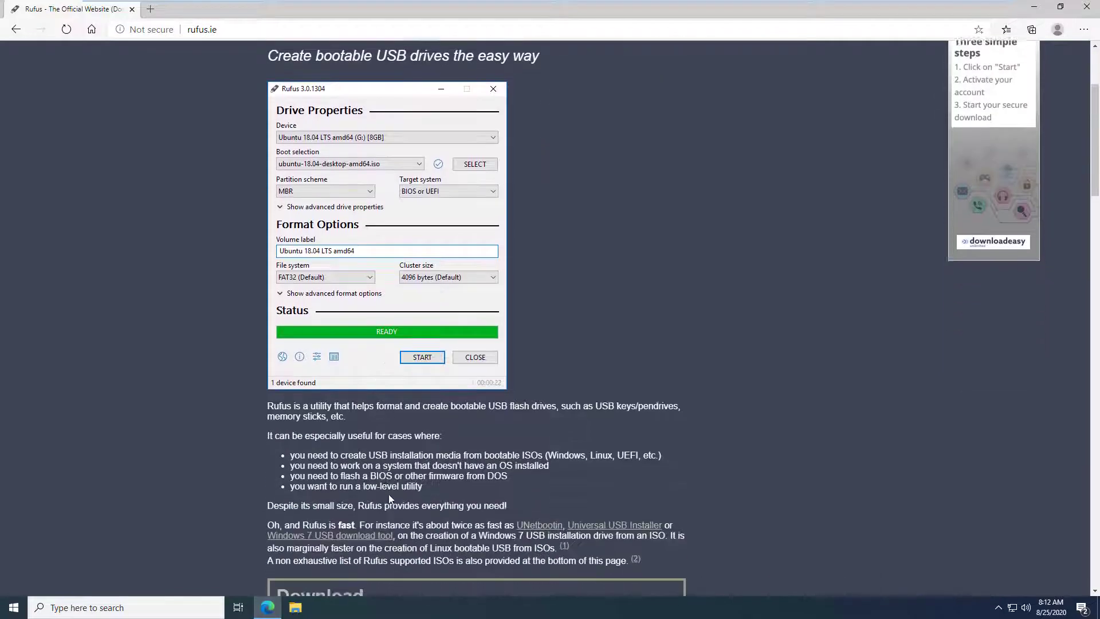
scroll(down, 3)
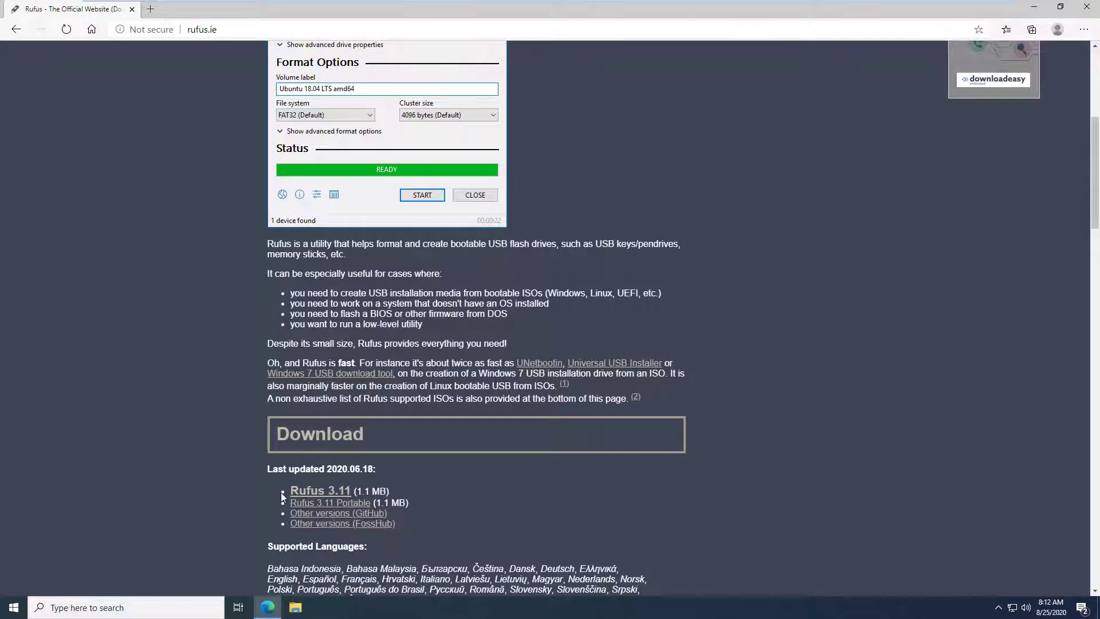
mouse_move(981, 58)
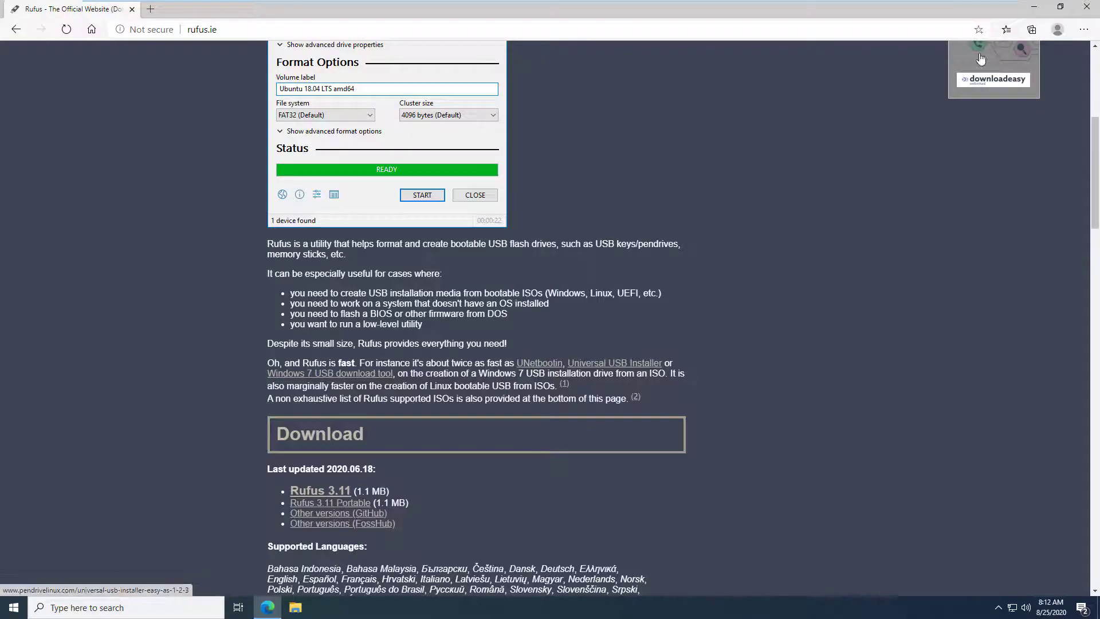
click(1087, 9)
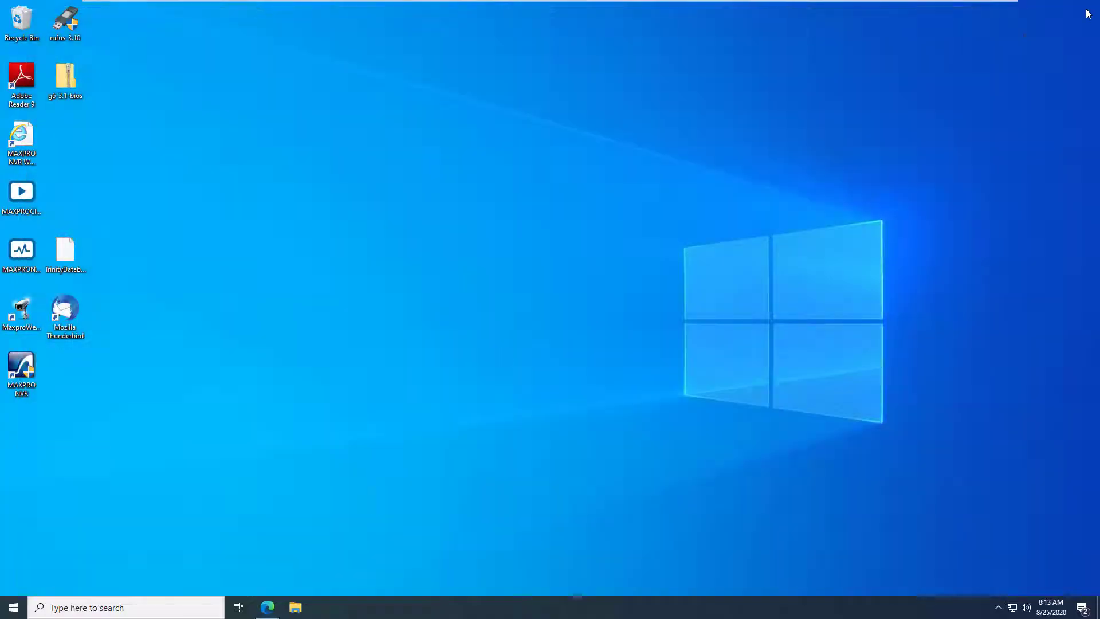
mouse_move(142, 124)
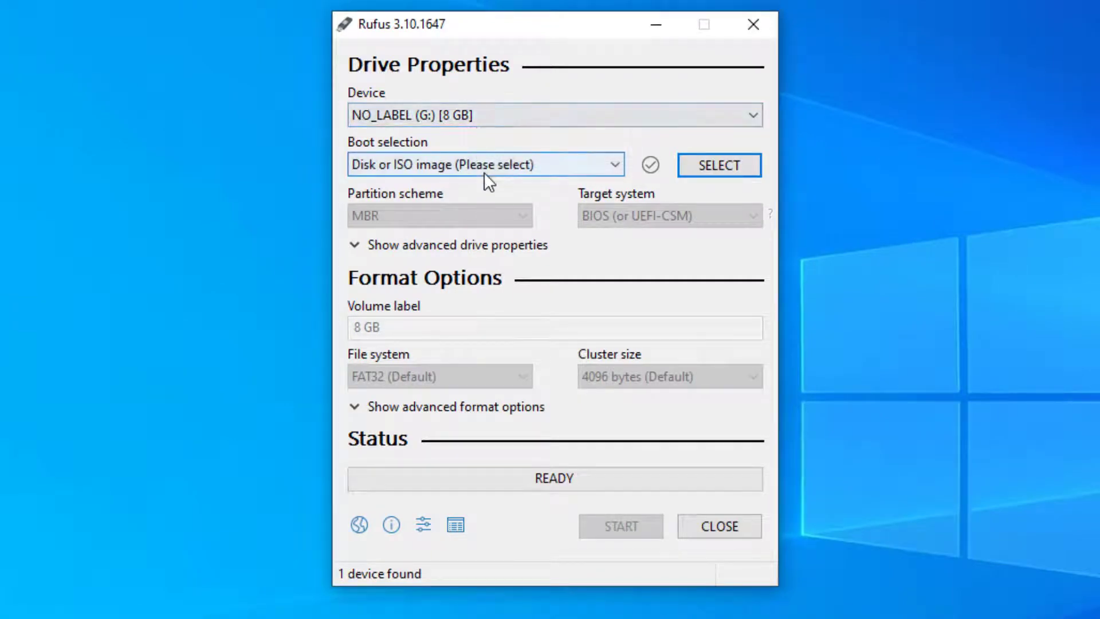
- Write FreeDOS to the 8 GB drive G:, accepting the data wipe, and close Rufus when READY
click(482, 164)
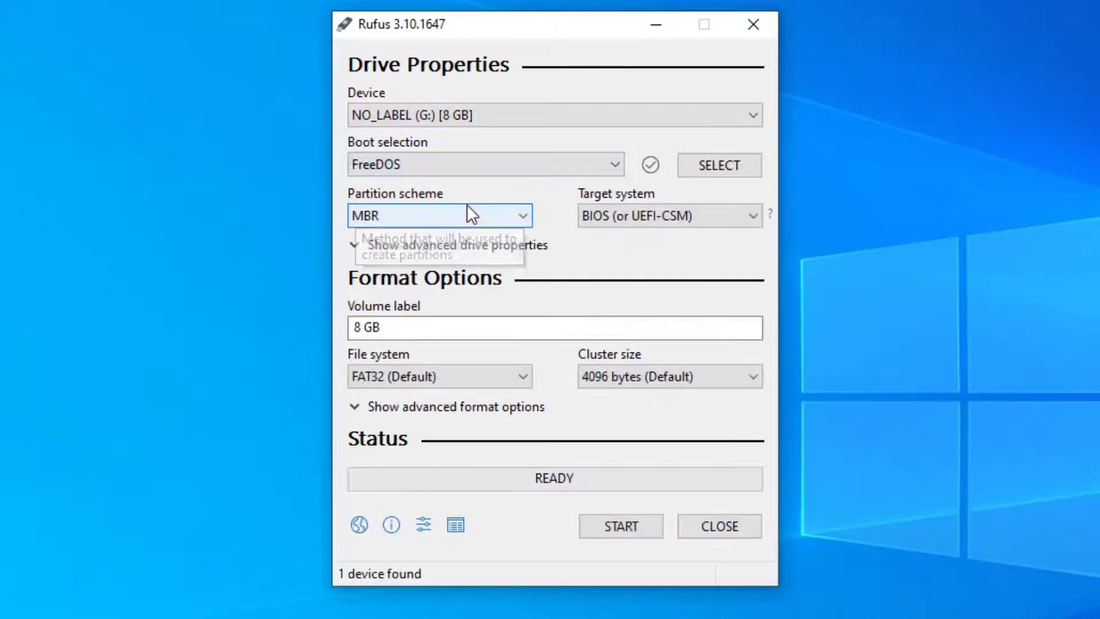
click(620, 526)
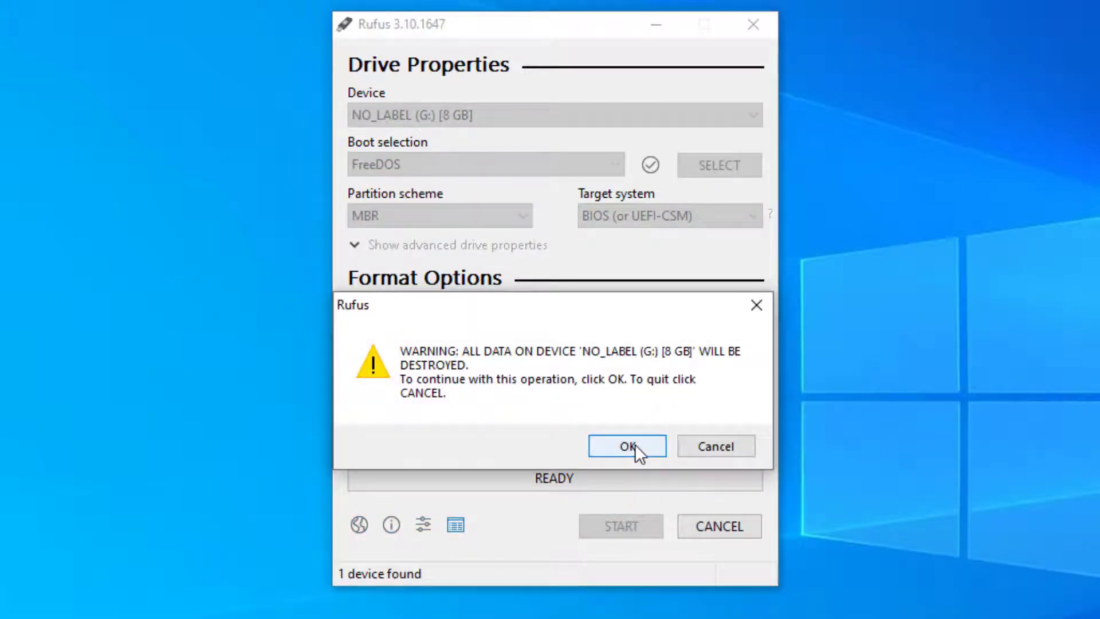
click(626, 446)
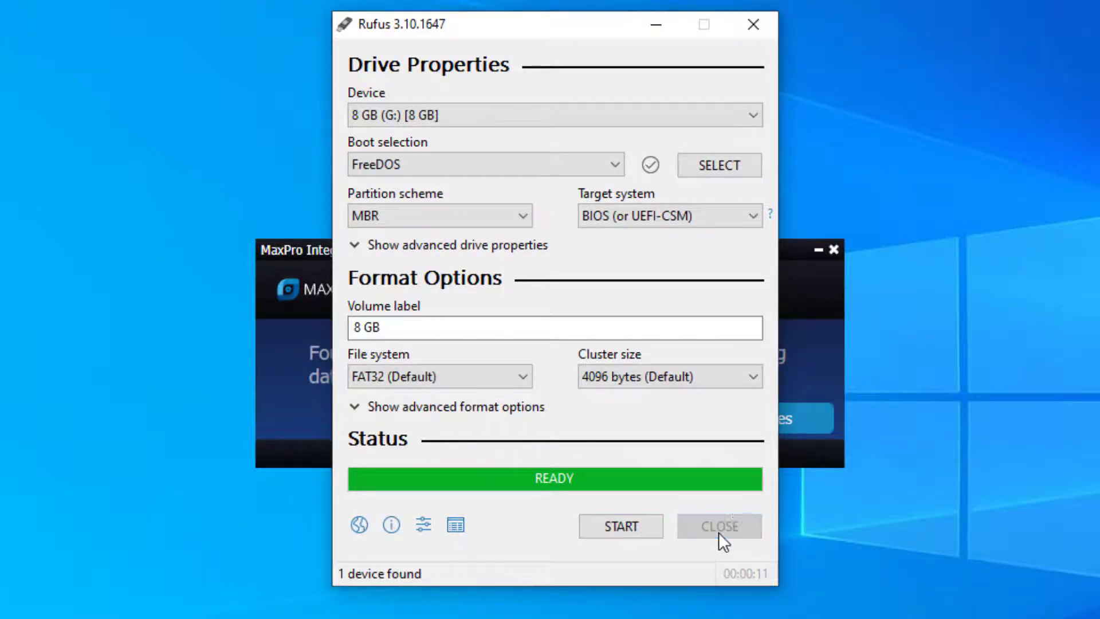
click(718, 526)
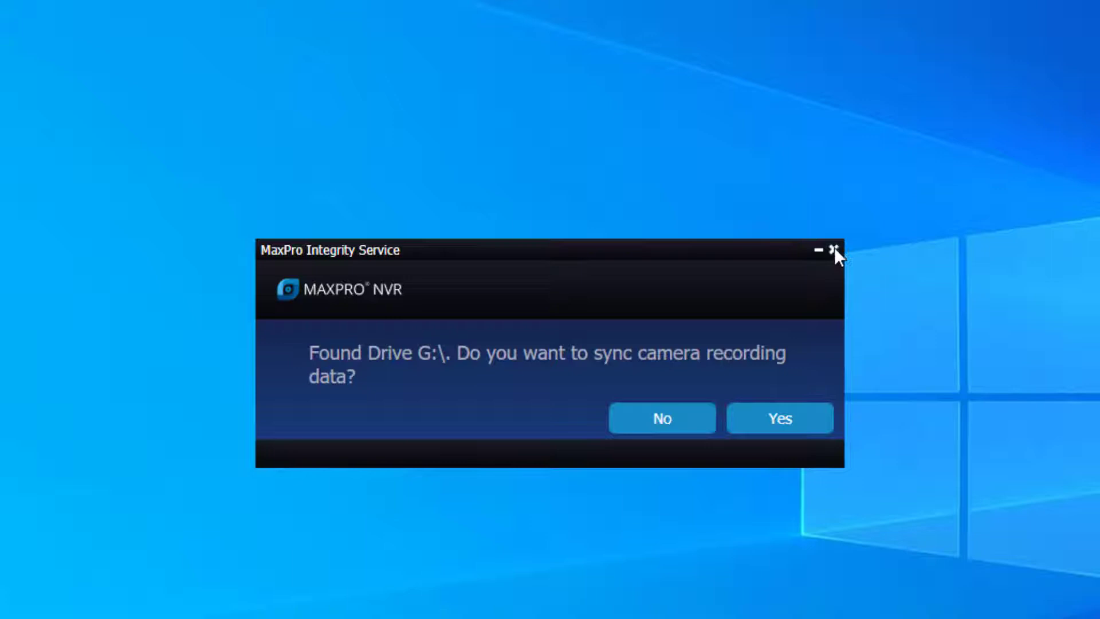
- Extract all of the g6-3.1-bios zip (AMI, FwFlash, X10SLQ.ROM) onto 8 GB (G:)
click(835, 253)
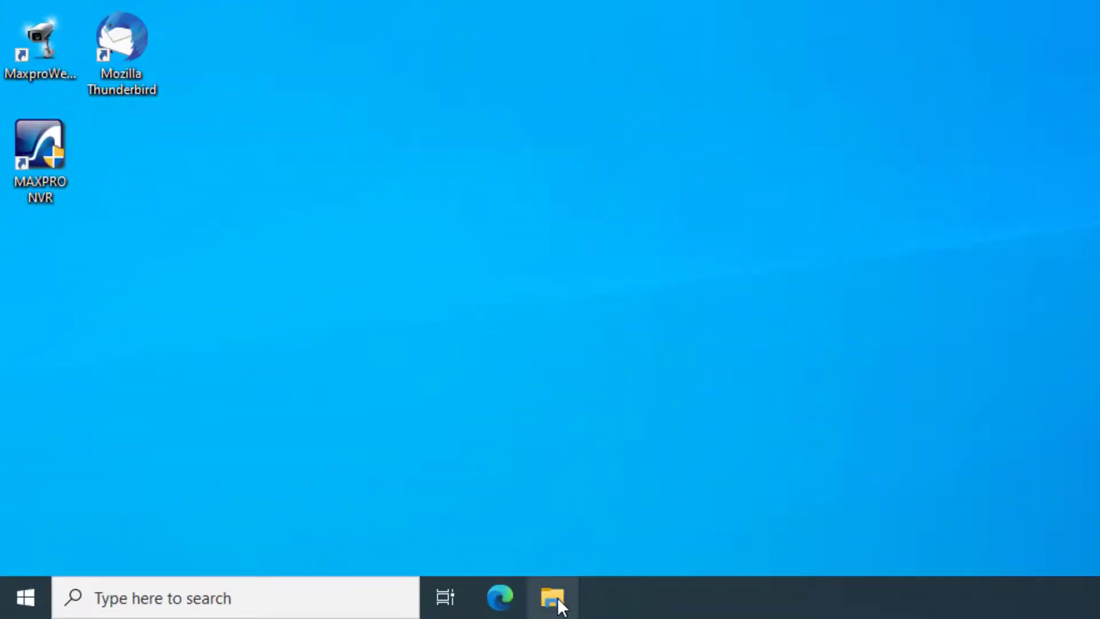
click(552, 598)
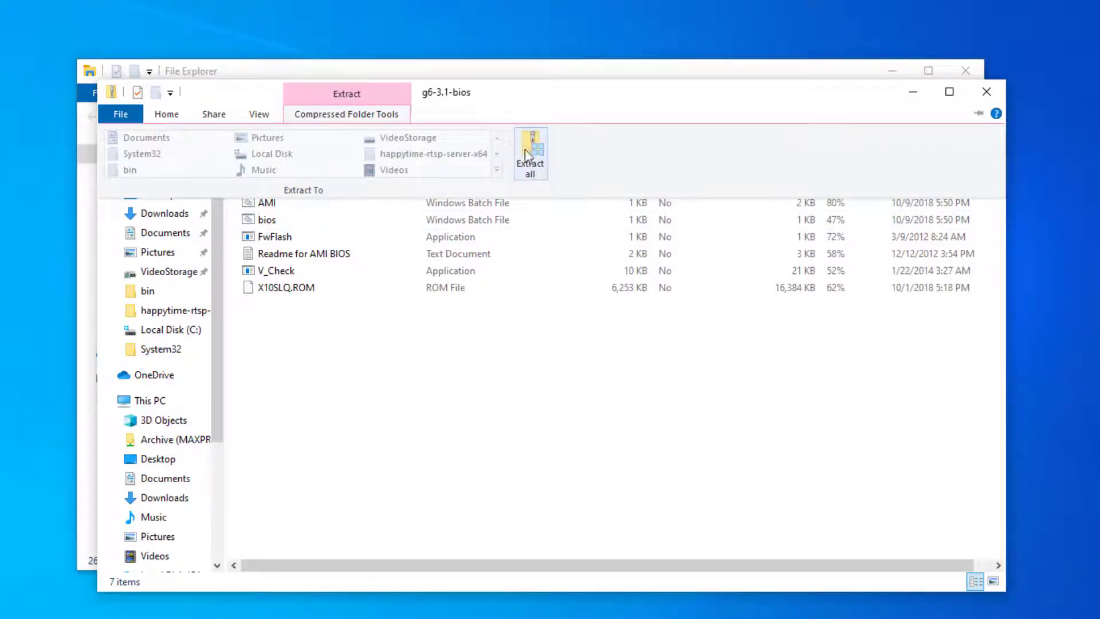
click(531, 153)
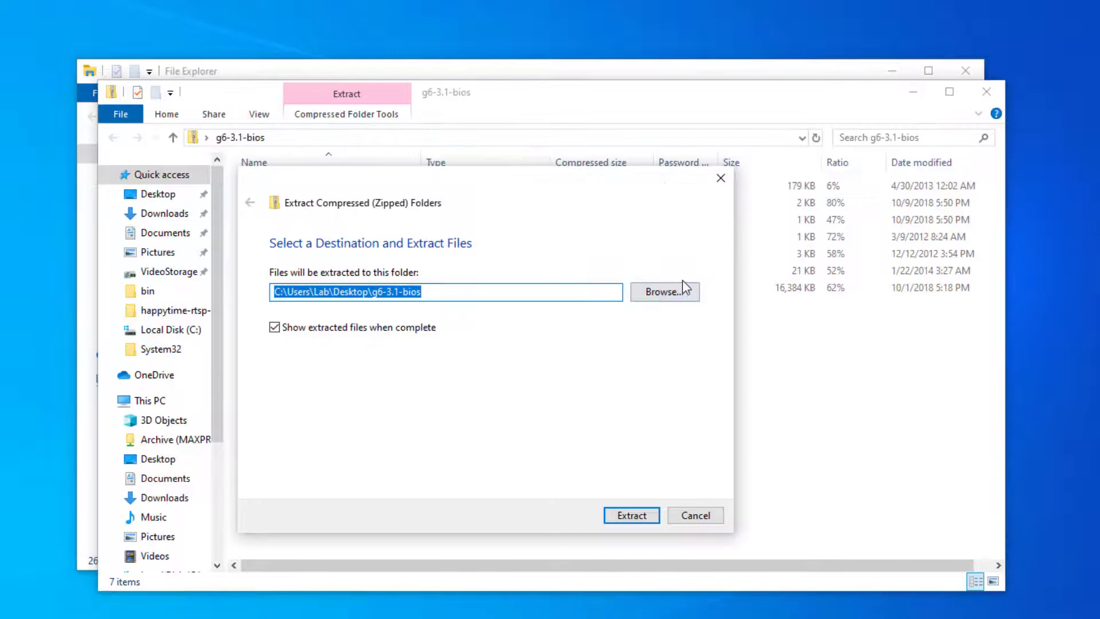
click(663, 292)
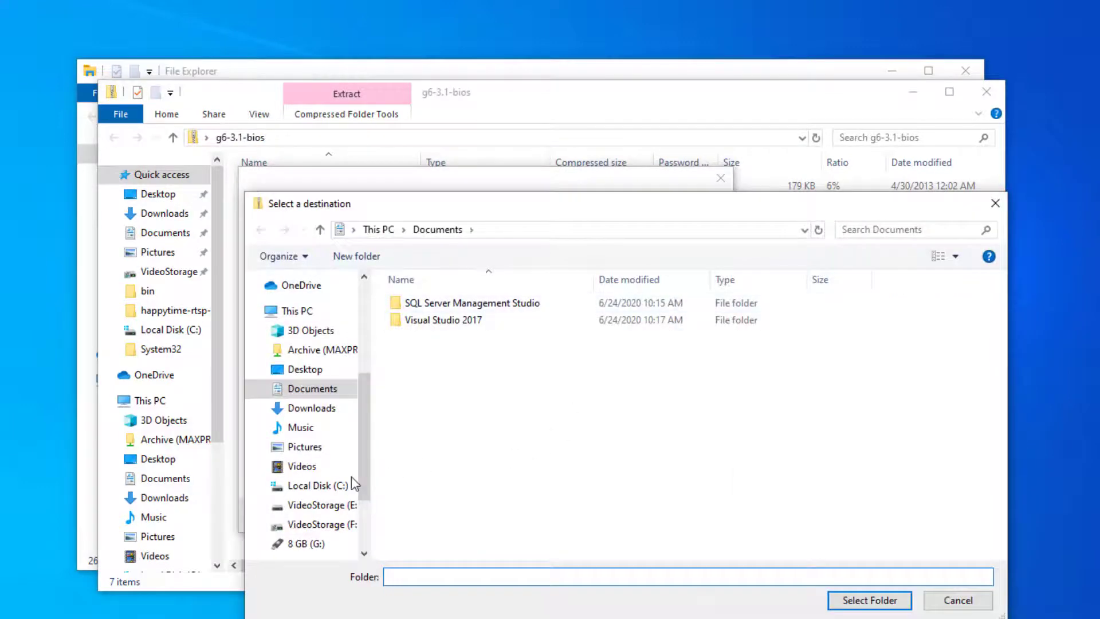
click(305, 544)
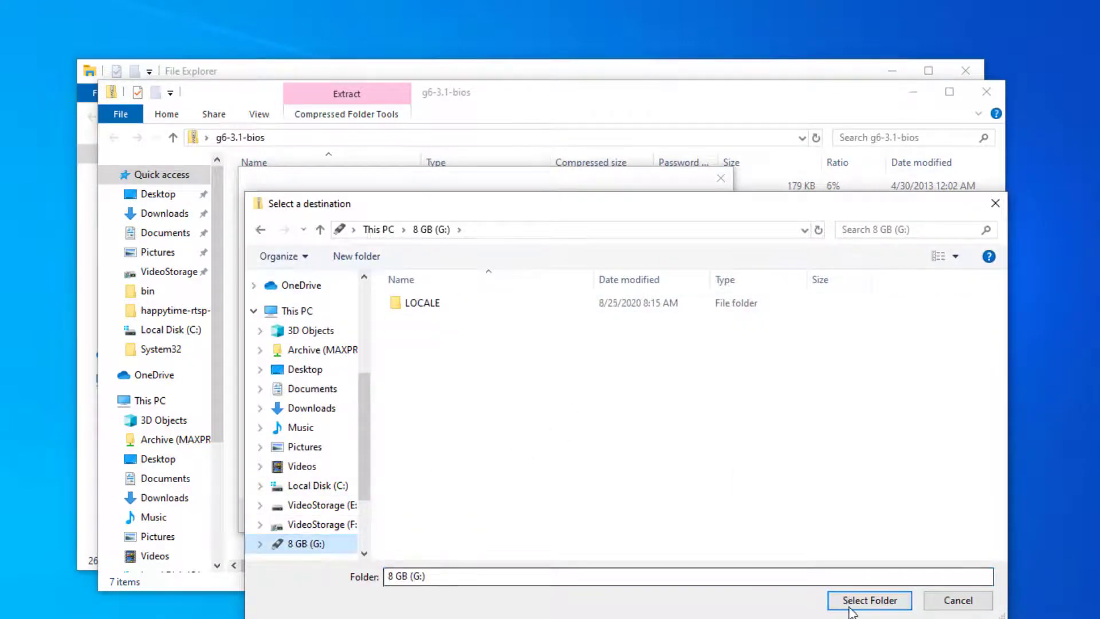
click(868, 600)
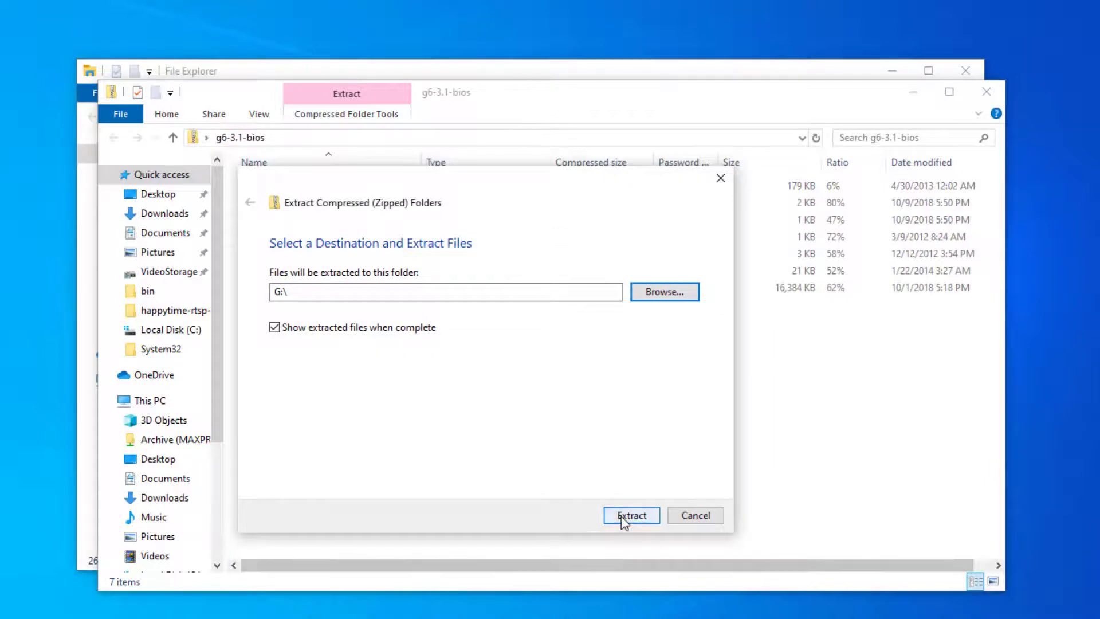
click(630, 515)
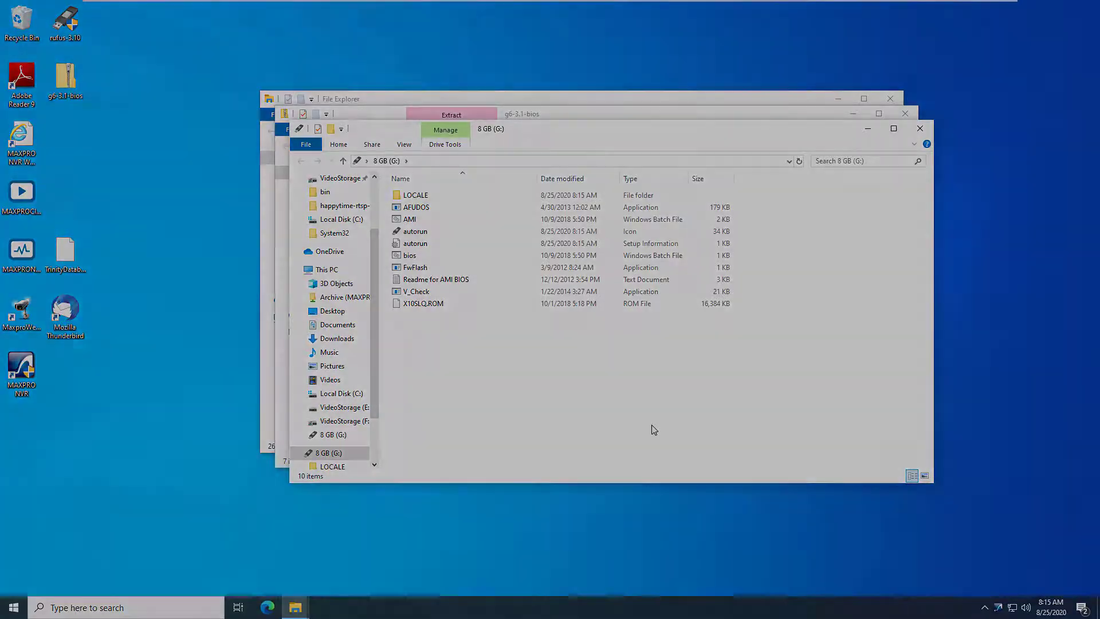
- Enter setup with the password, set Boot mode select to LEGACY and save with F4
key(F11)
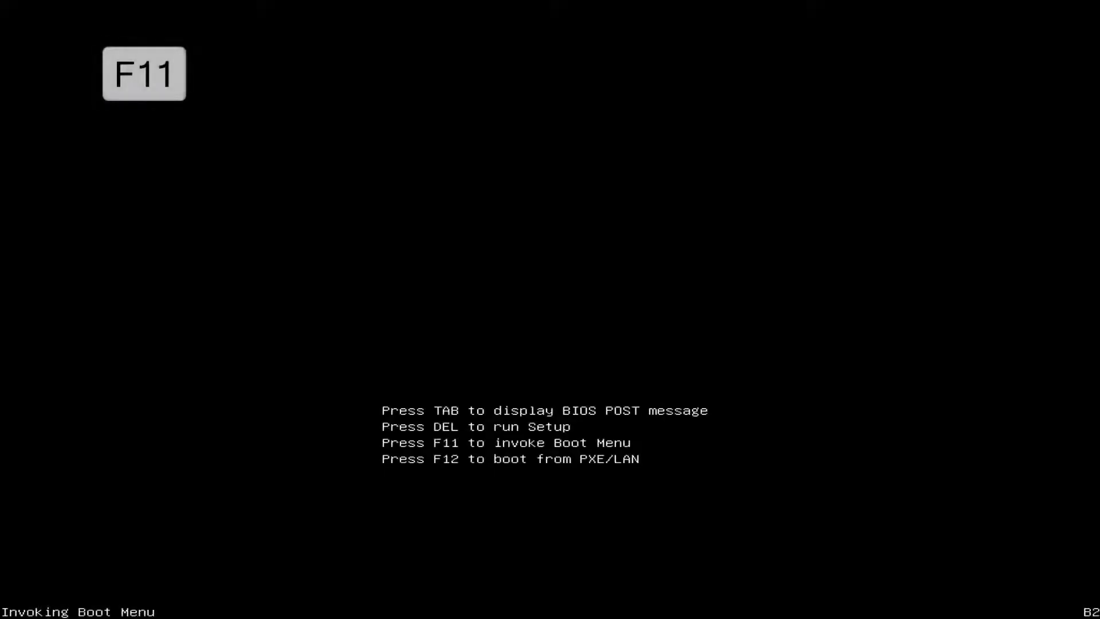
key(F11)
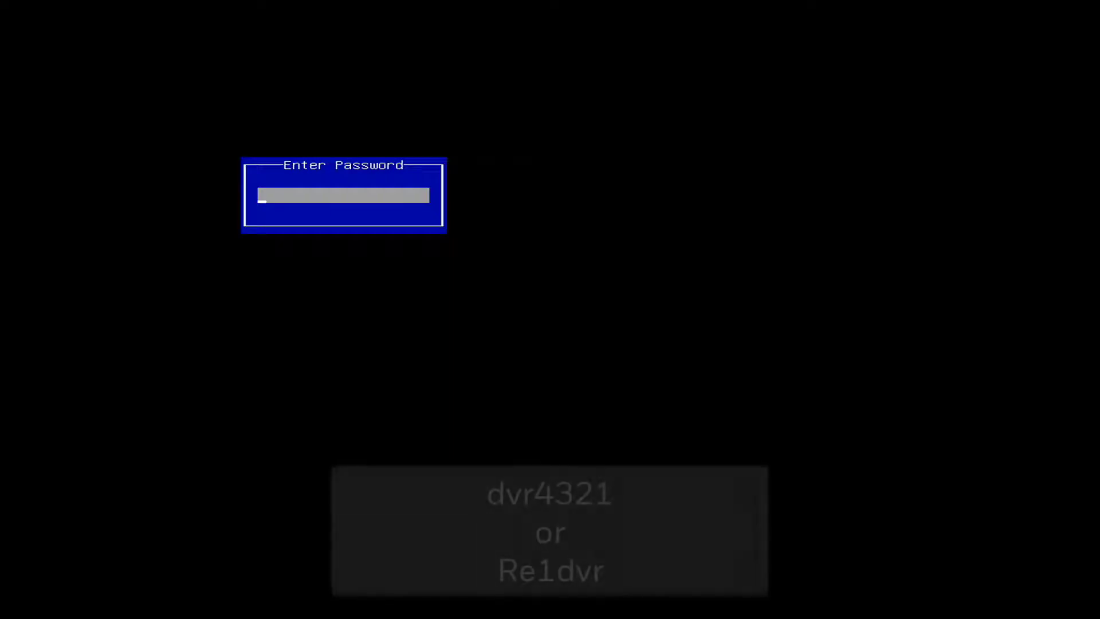
text(***)
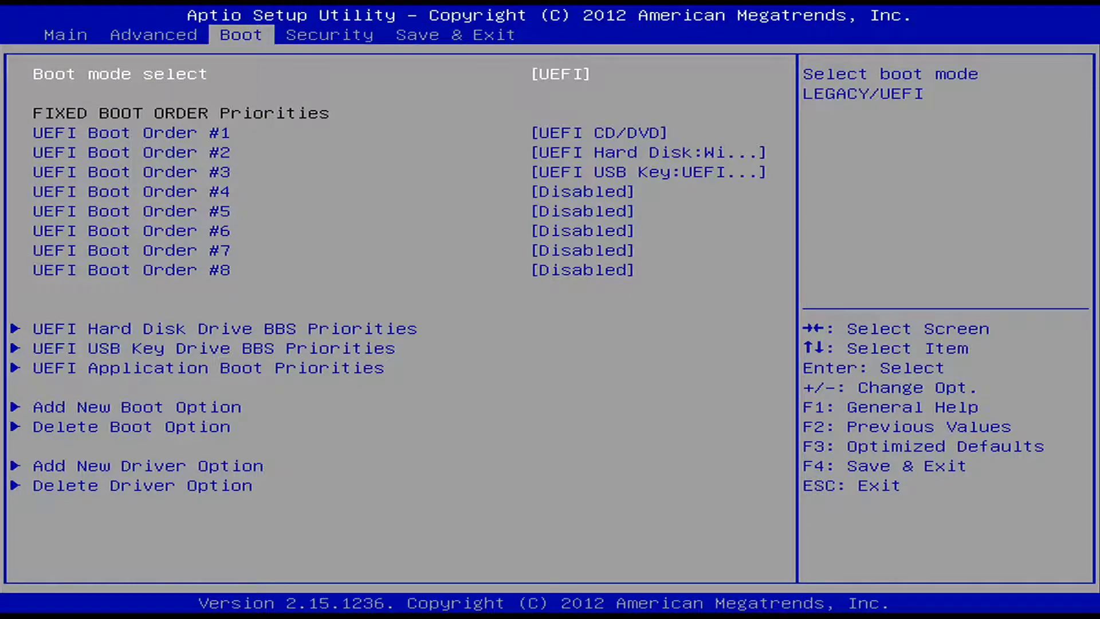
click(559, 73)
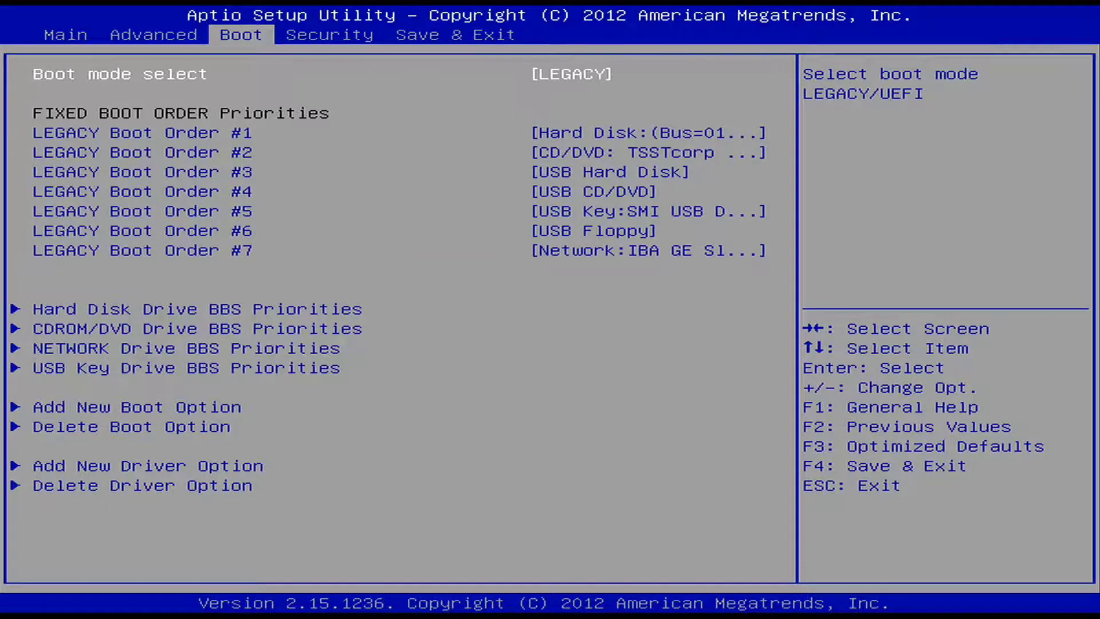
key(F4)
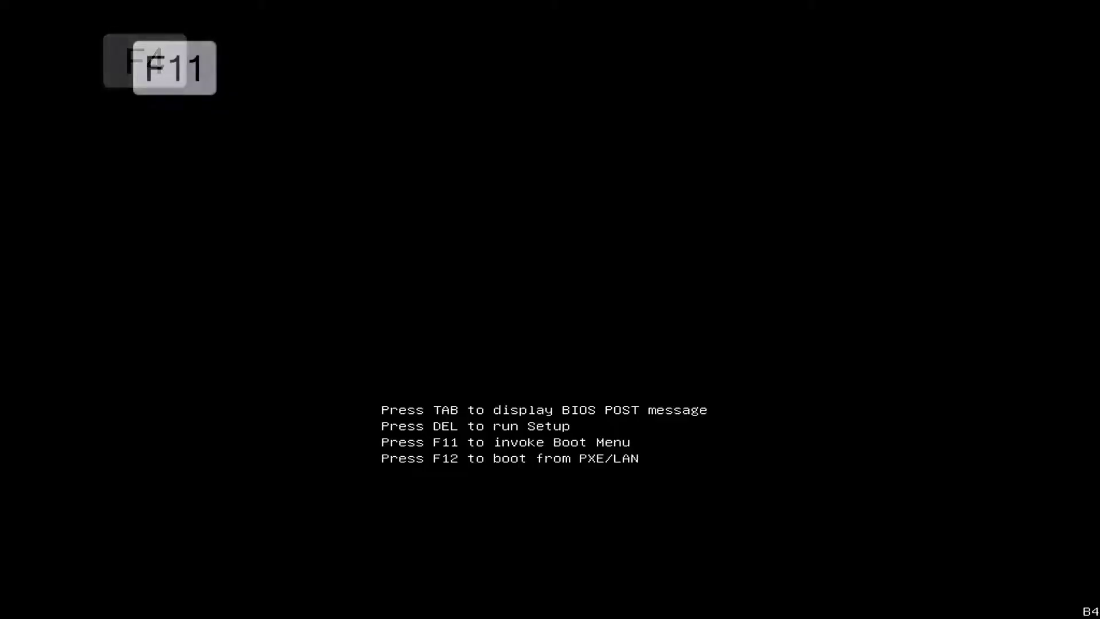
- Boot the machine from the FreeDOS USB disk via the F11 boot menu
key(F11)
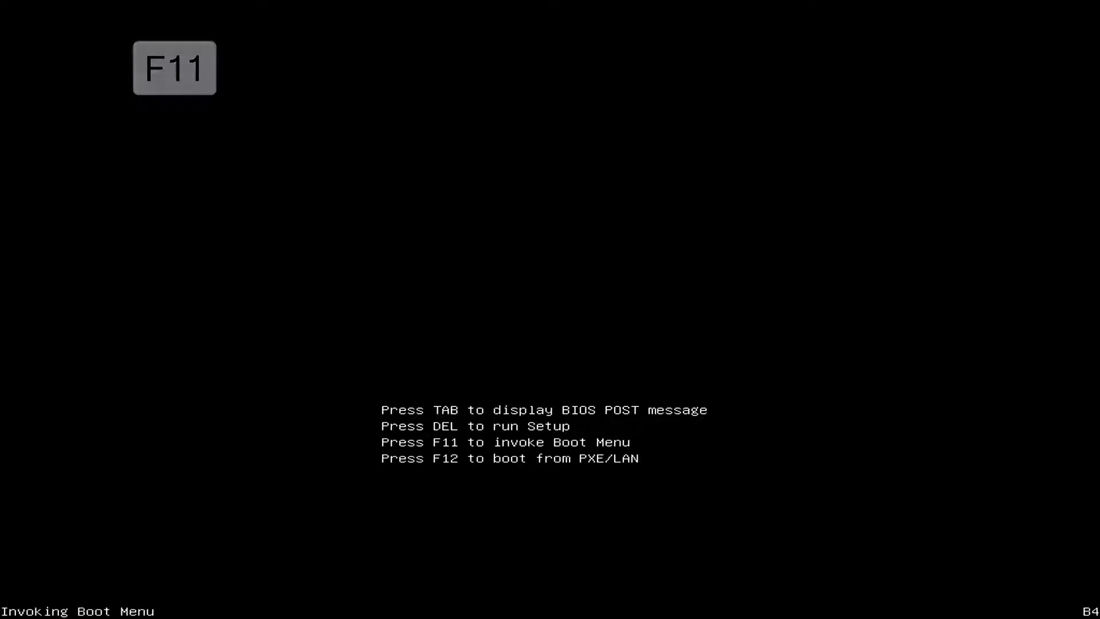
key(f11)
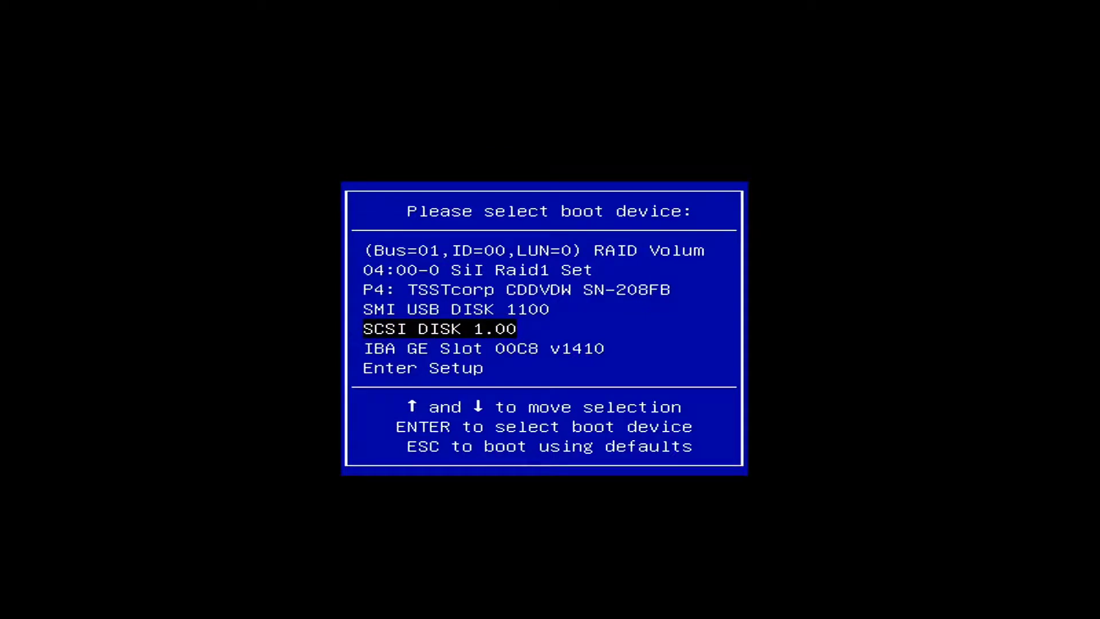
key(enter)
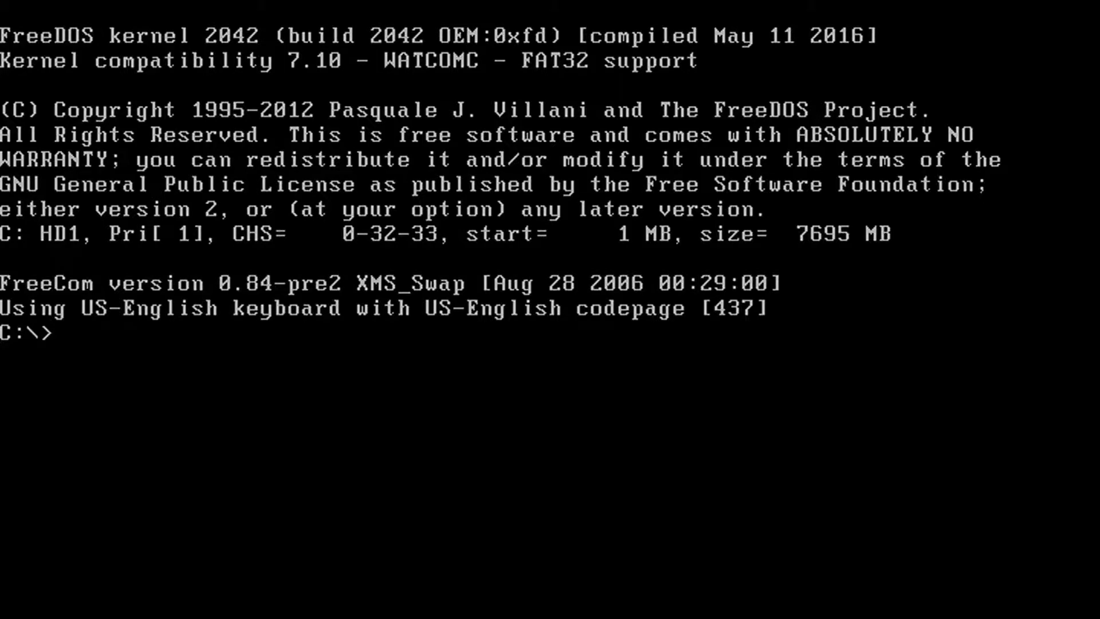
- Run AMI X10SLQ.ROM at the C:\> prompt to flash the BIOS
text(A)
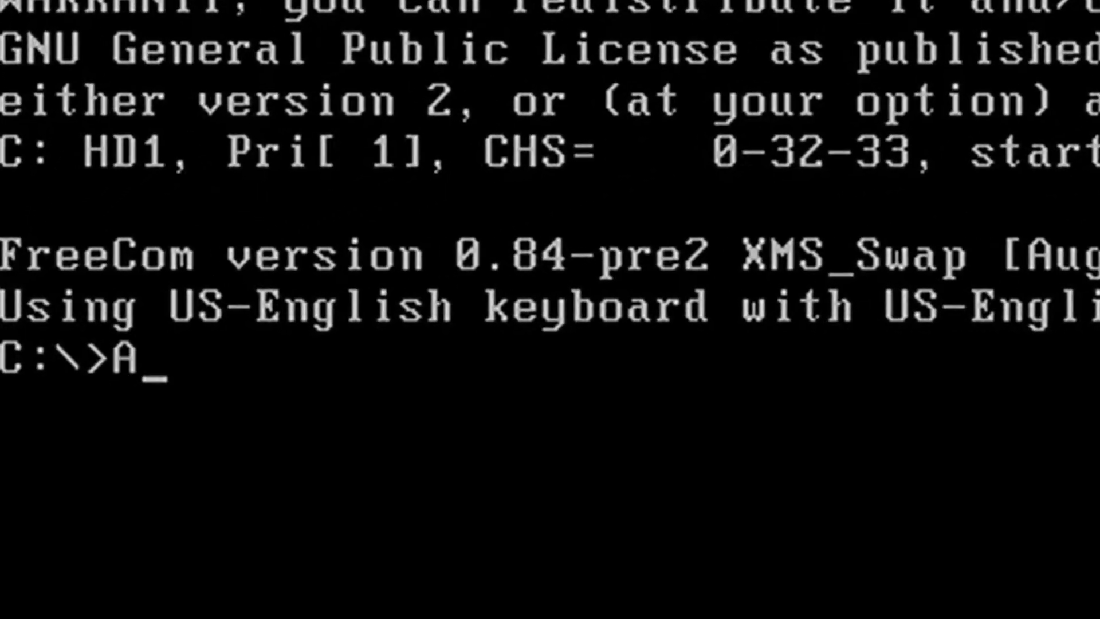
text(MI)
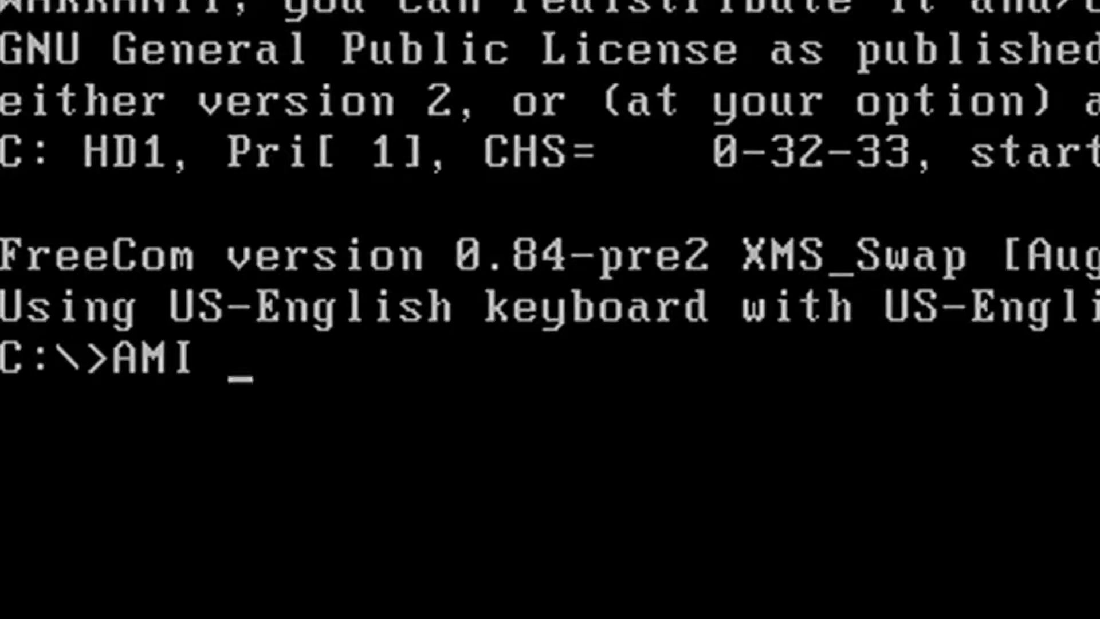
text(X)
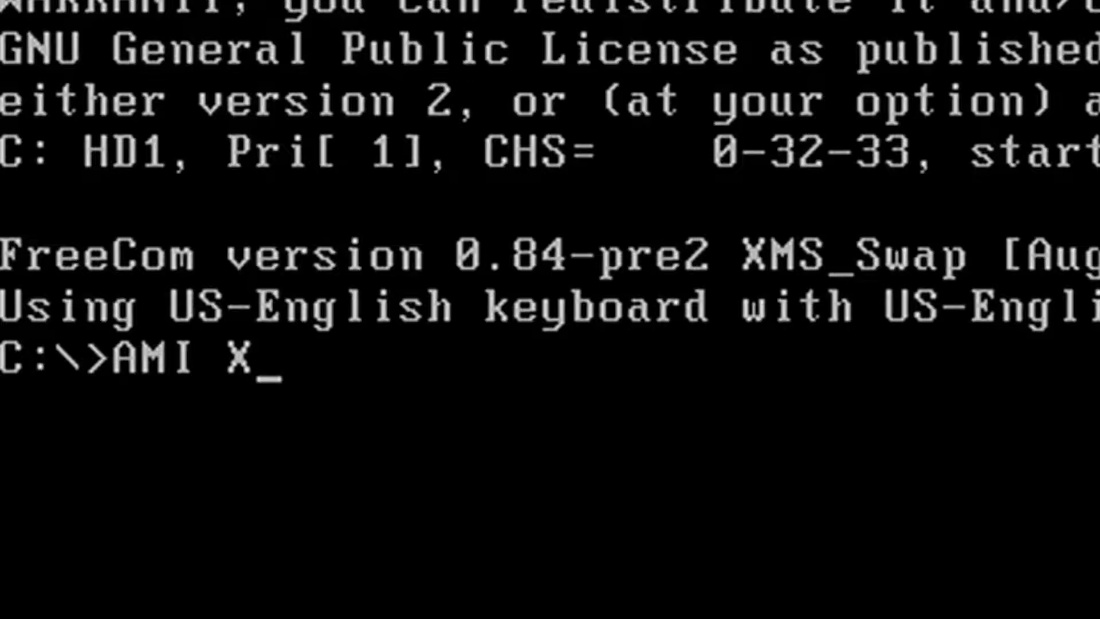
text(10)
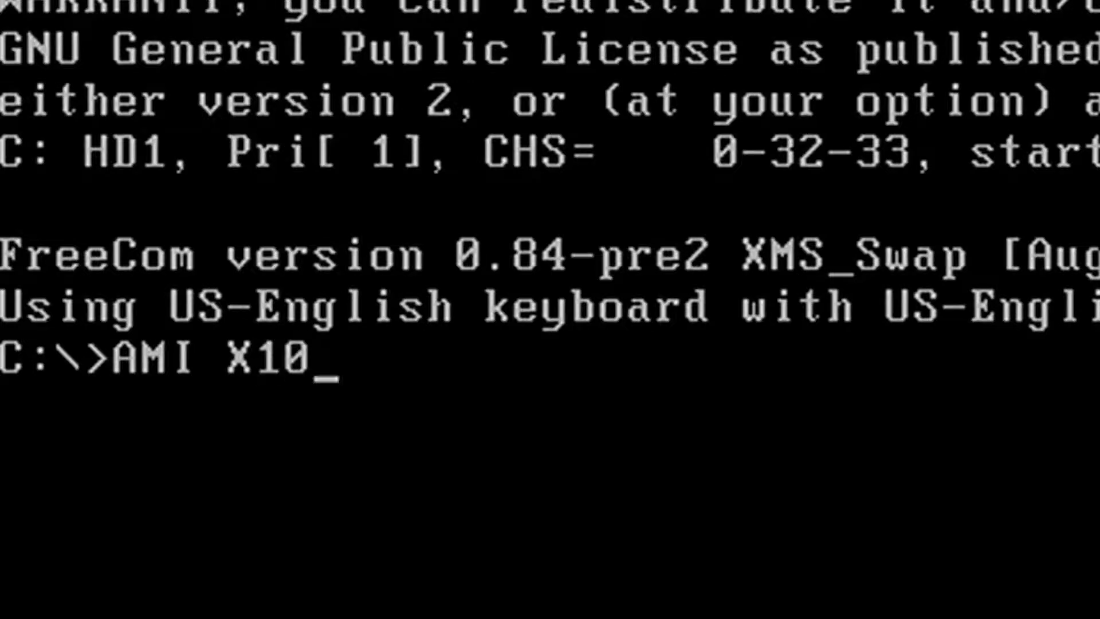
text(SLQ.ROM)
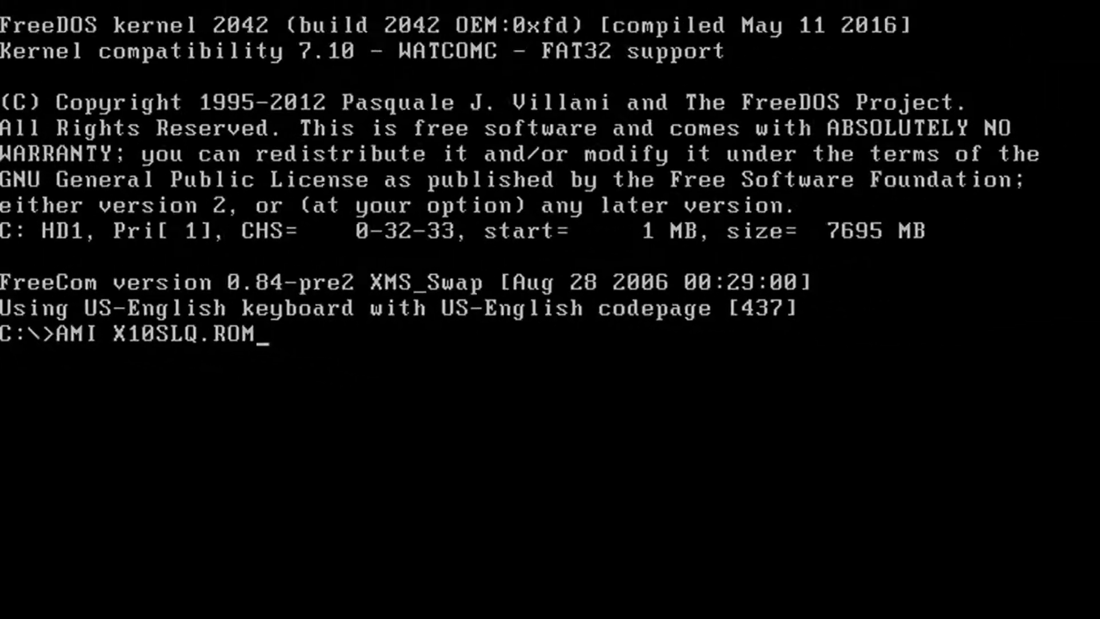
key(enter)
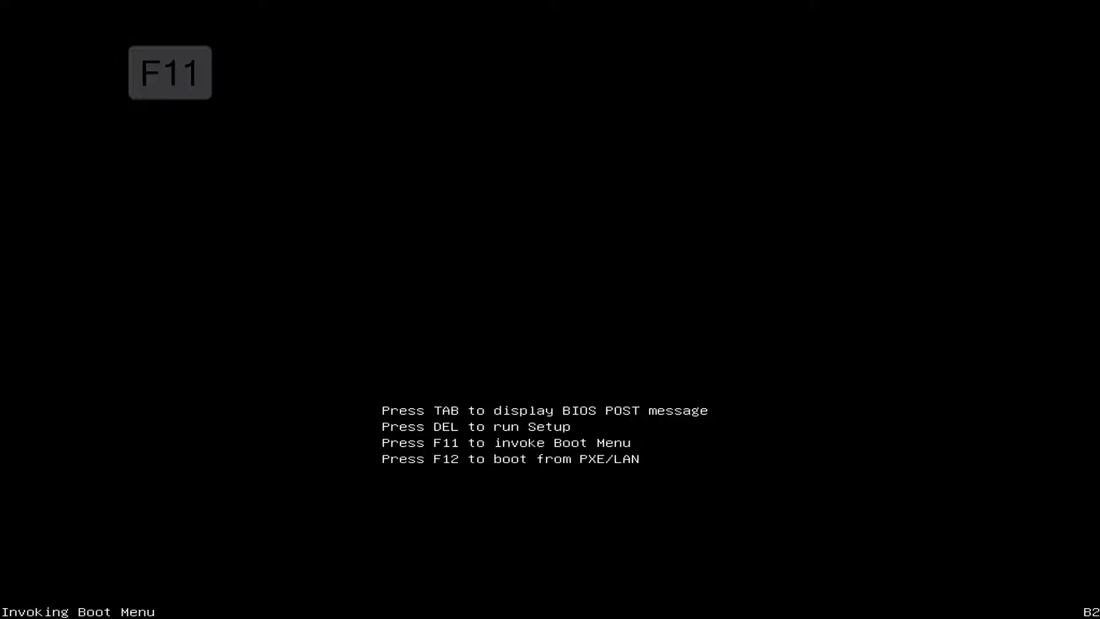
- Enter Setup from the F11 menu and read Version 3.1 dated 05/18/2018 on Main
key(f11)
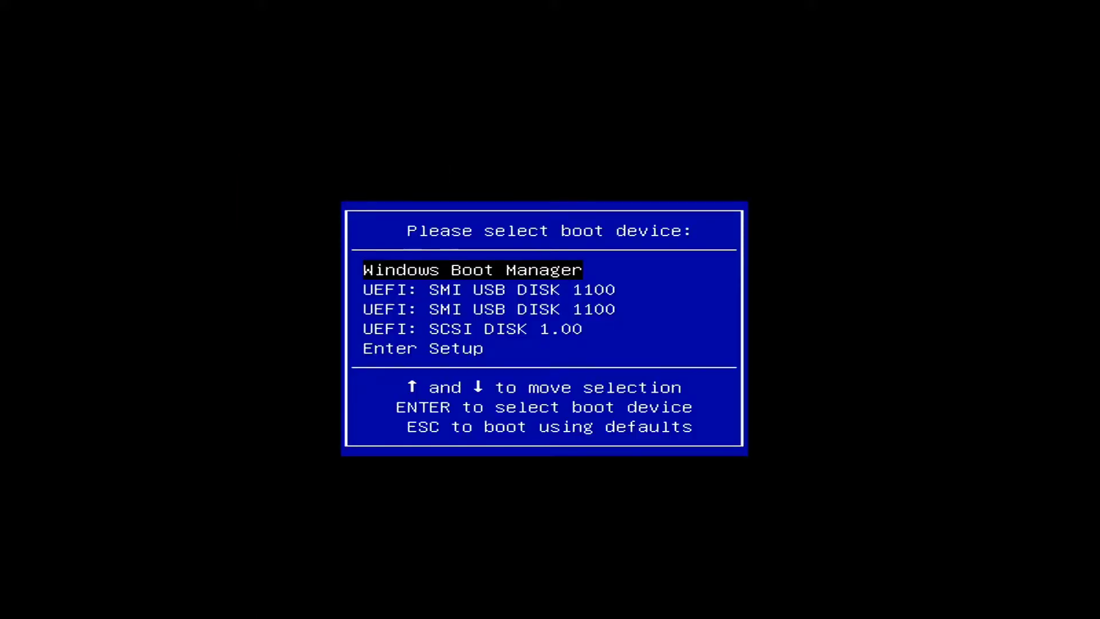
key(enter)
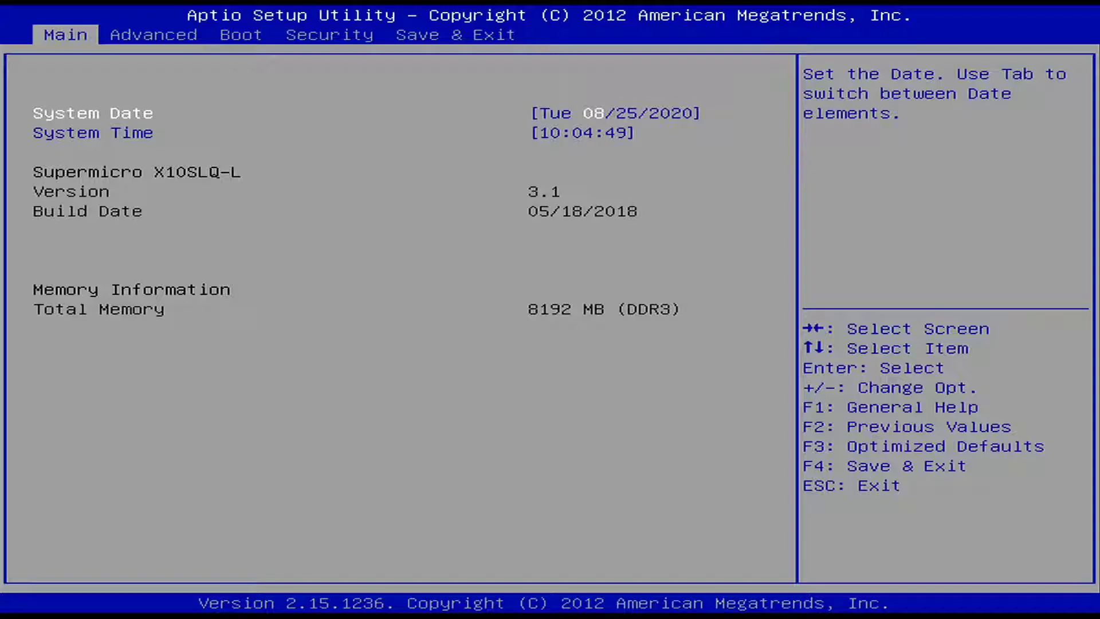